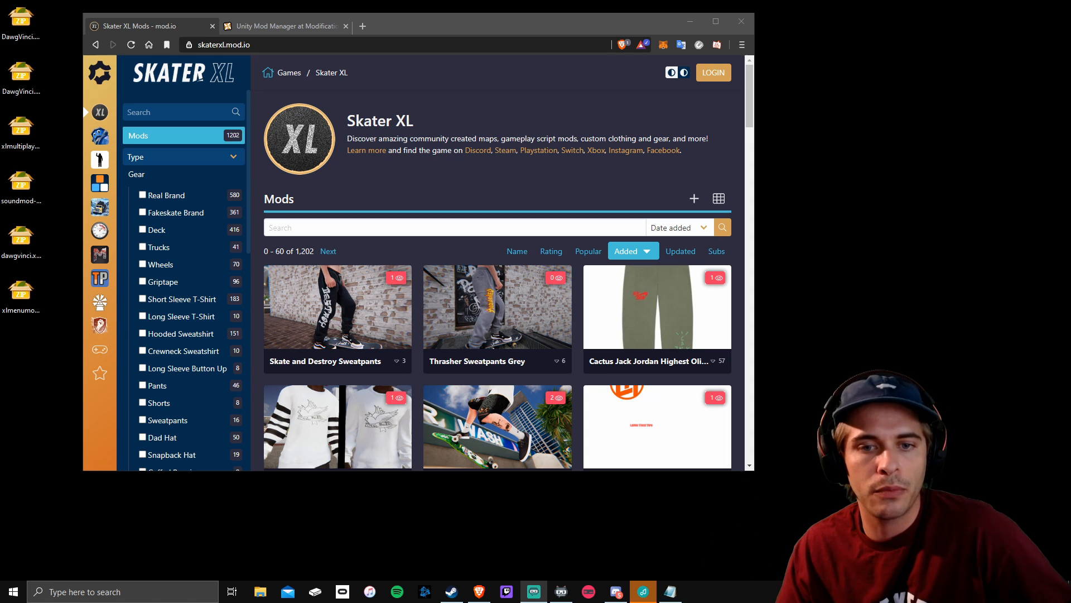
{"action": "mouse_move", "coordinate": [690, 21]}
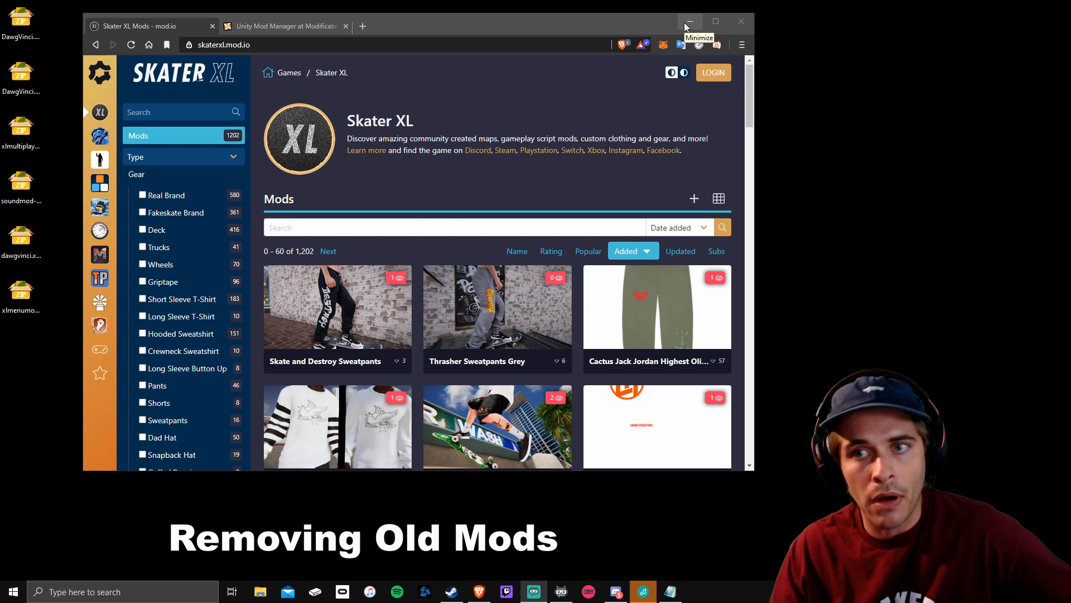
Step: Minimize the Brave window showing the Skater XL mod.io page
{"action": "left_click", "coordinate": [690, 22]}
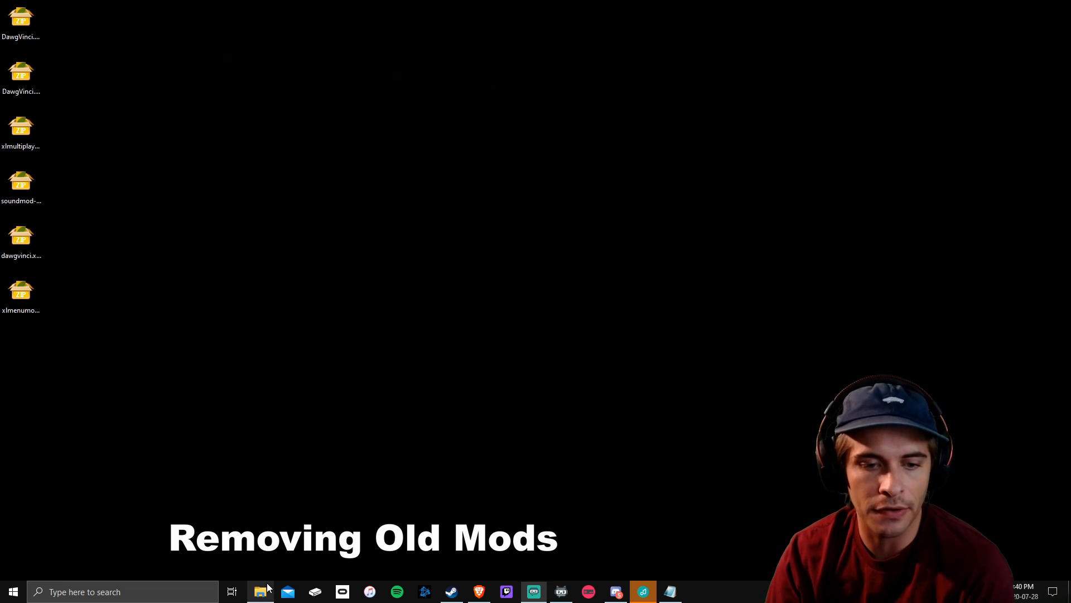
Step: Open the Documents\SkaterXL\UnityModManager folder in File Explorer
{"action": "left_click", "coordinate": [260, 591]}
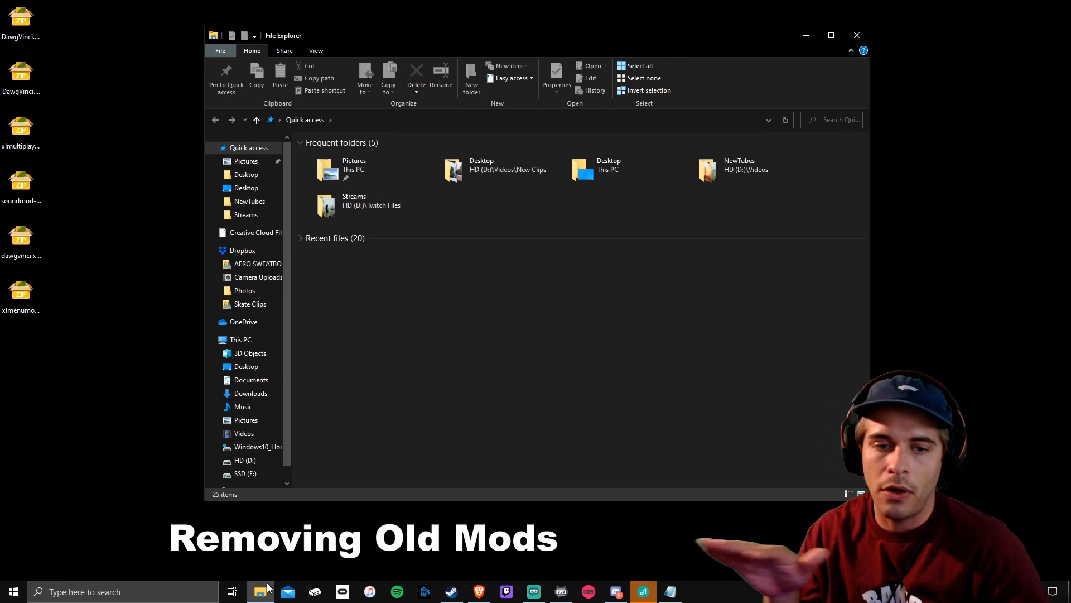
{"action": "mouse_move", "coordinate": [393, 400]}
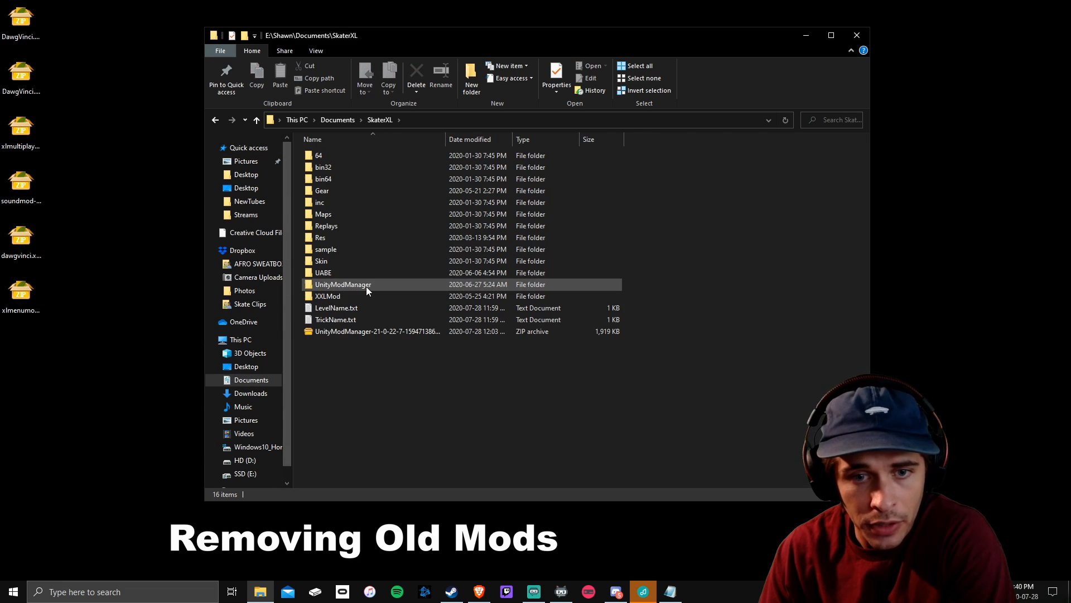
{"action": "left_click", "coordinate": [343, 284]}
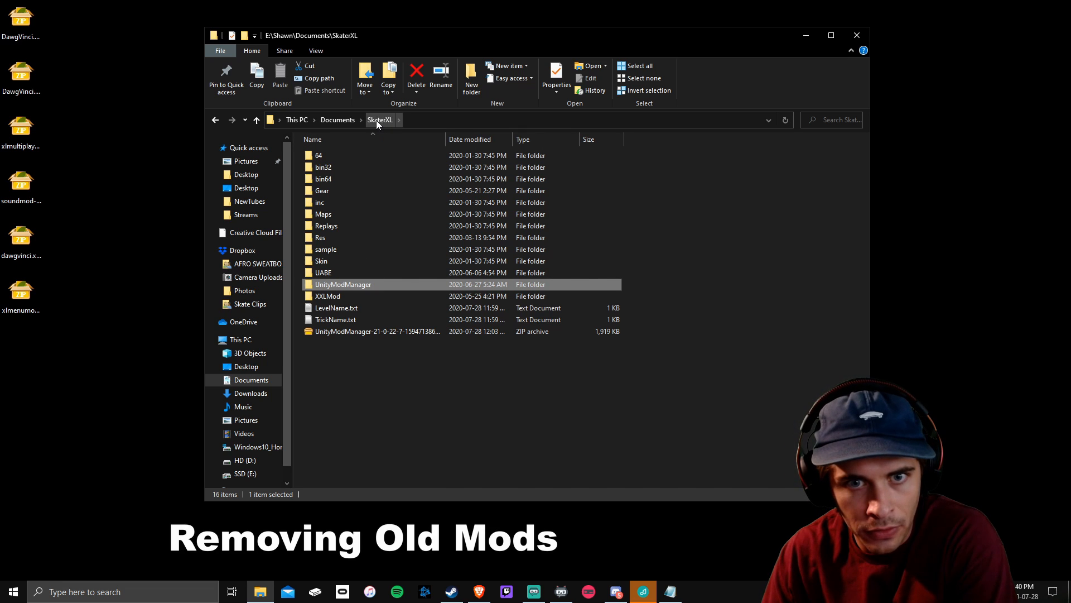
{"action": "double_click", "coordinate": [343, 284]}
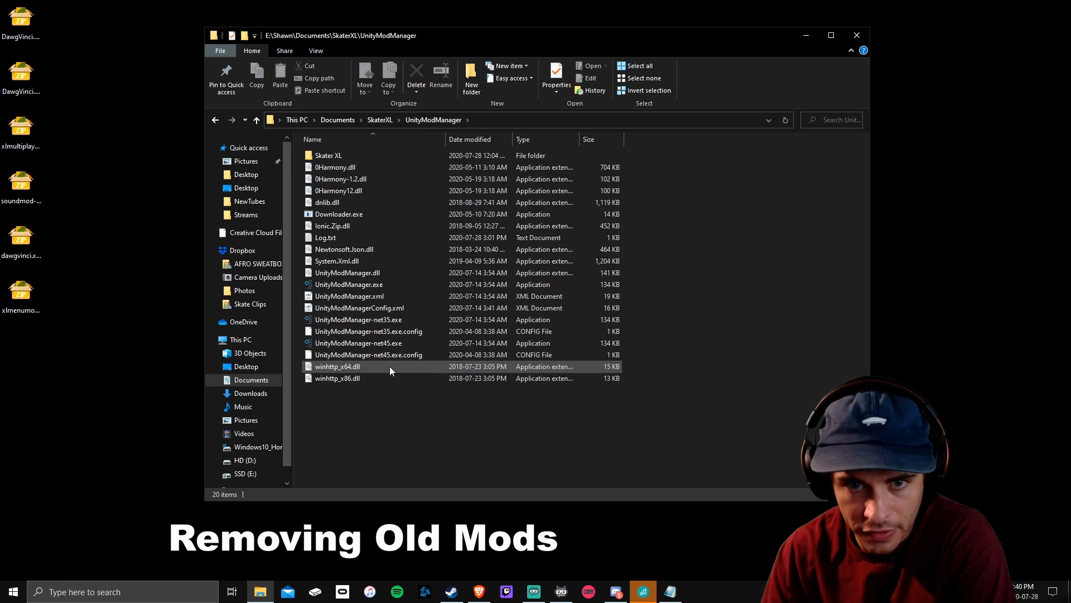
Step: Launch and close UnityModManager.exe, then go to the SSD (E:) root
{"action": "double_click", "coordinate": [349, 284]}
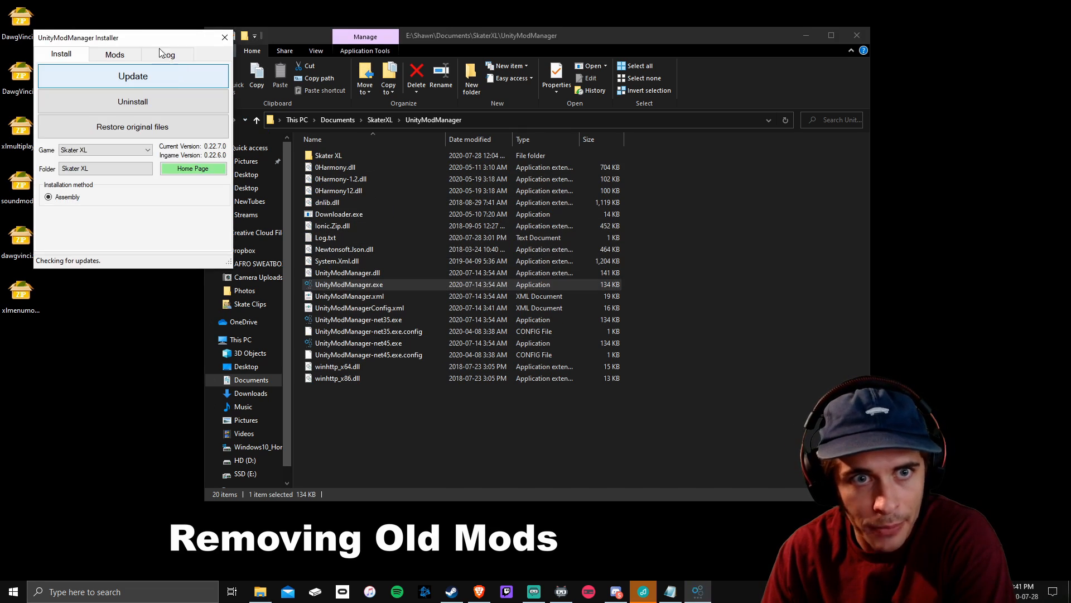
{"action": "left_click", "coordinate": [224, 37]}
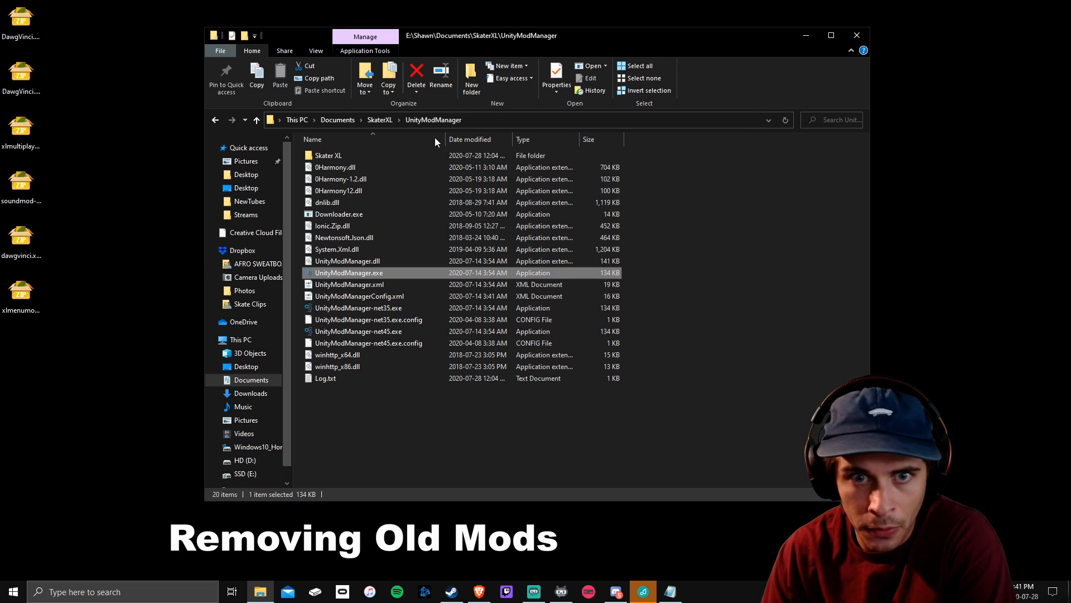
{"action": "double_click", "coordinate": [328, 155]}
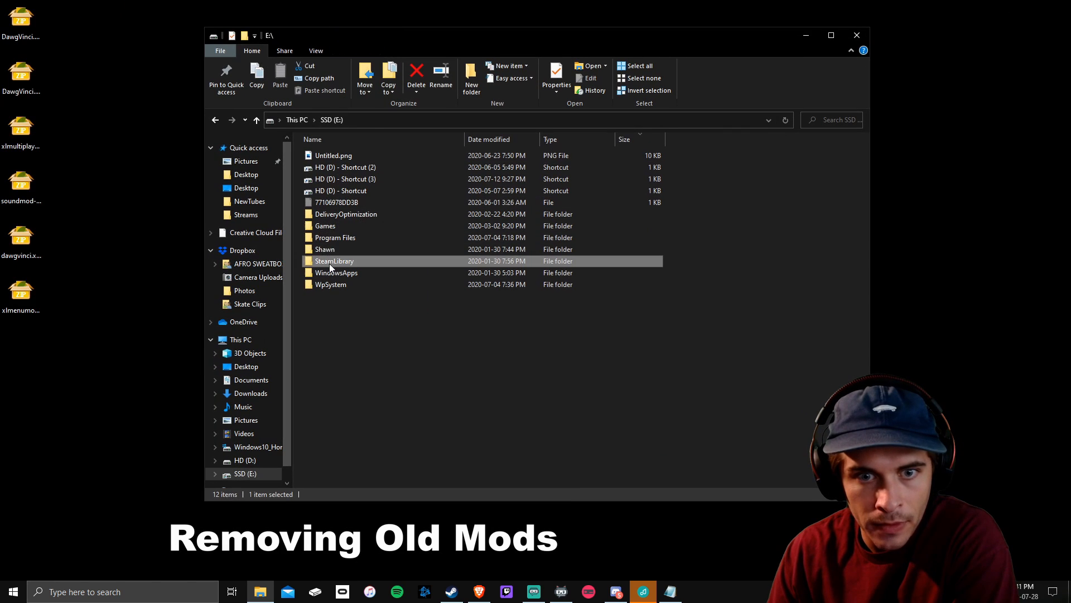
Step: Browse through SteamLibrary and steamapps\common into the Skater XL Mods folder
{"action": "double_click", "coordinate": [335, 261]}
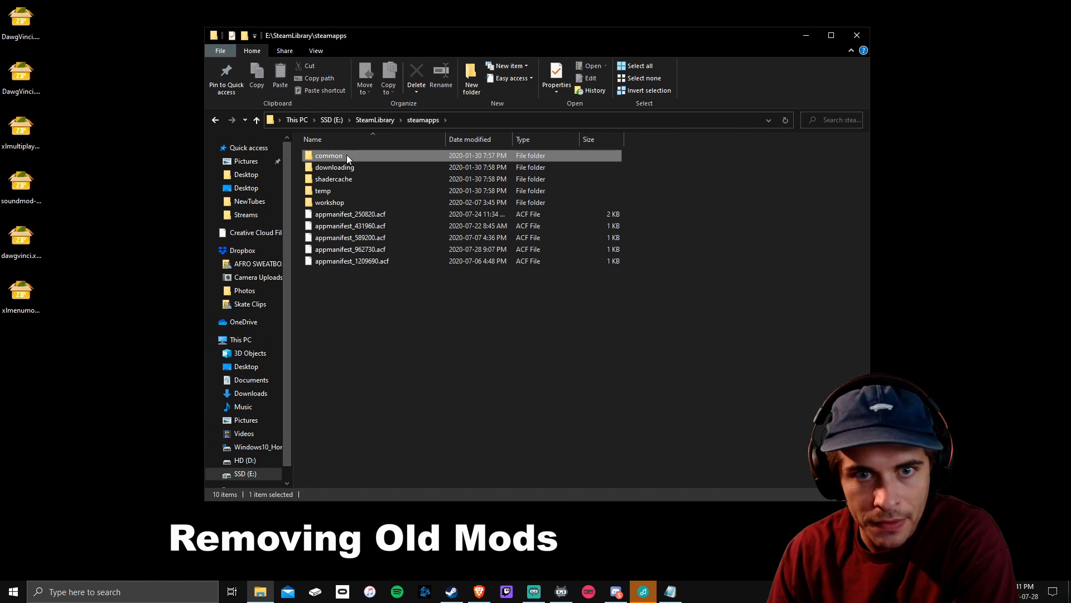
{"action": "double_click", "coordinate": [328, 155]}
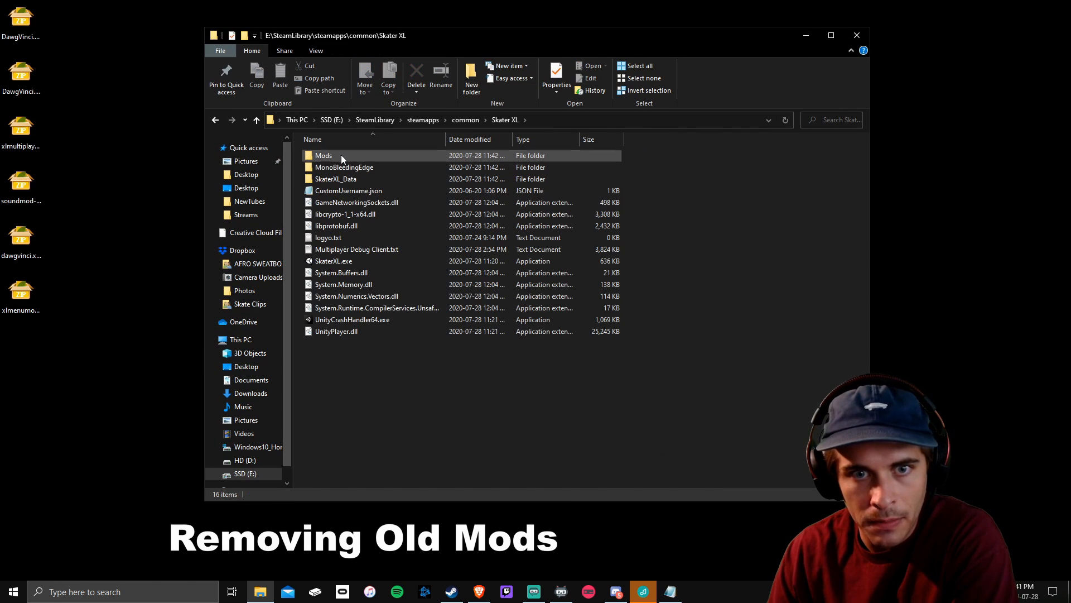
{"action": "double_click", "coordinate": [323, 155]}
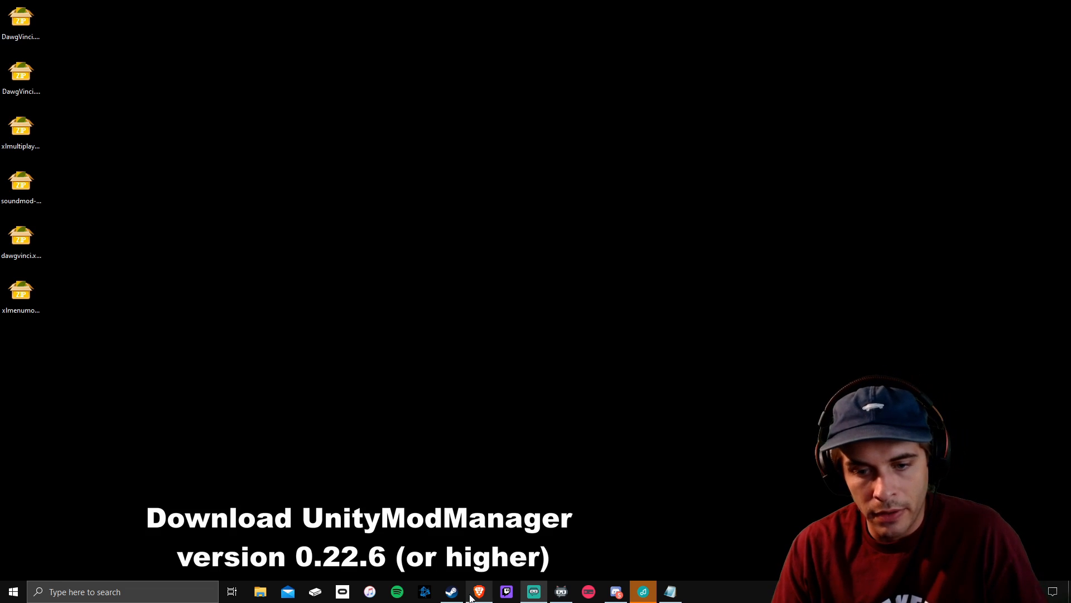
Step: Return to Brave and scroll the Unity Mod Manager Main and Old Files lists
{"action": "left_click", "coordinate": [479, 591]}
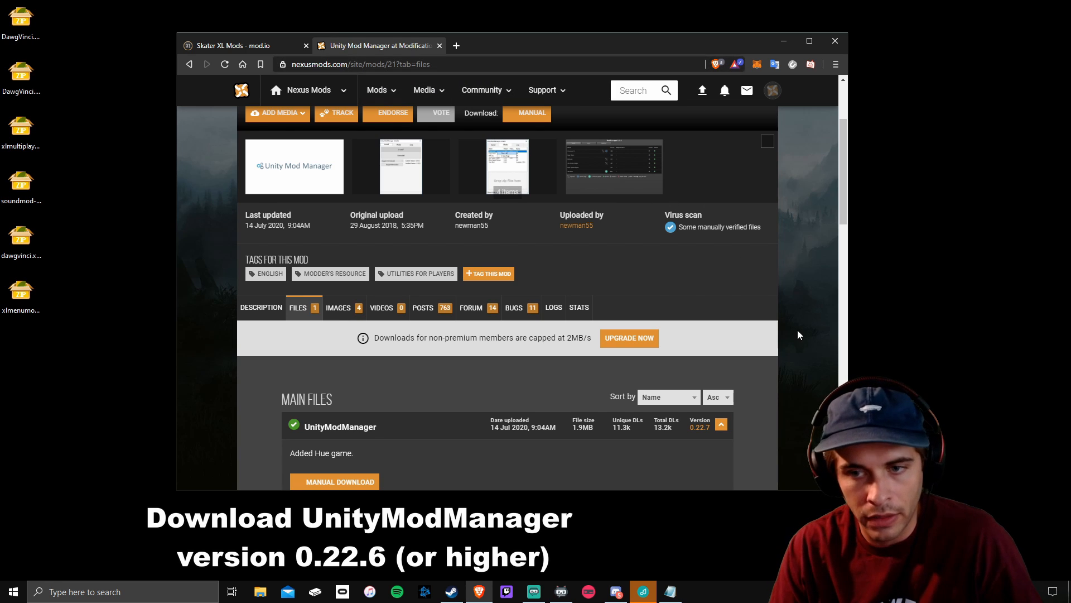
{"action": "scroll", "scroll_direction": "down", "scroll_amount": 3}
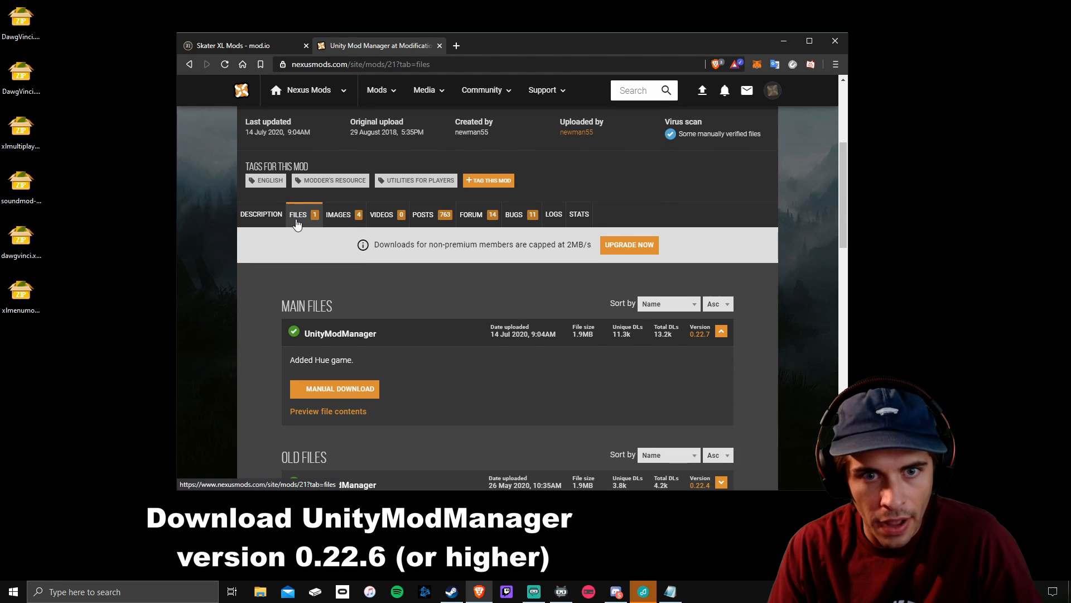
{"action": "scroll", "scroll_direction": "down", "scroll_amount": 3}
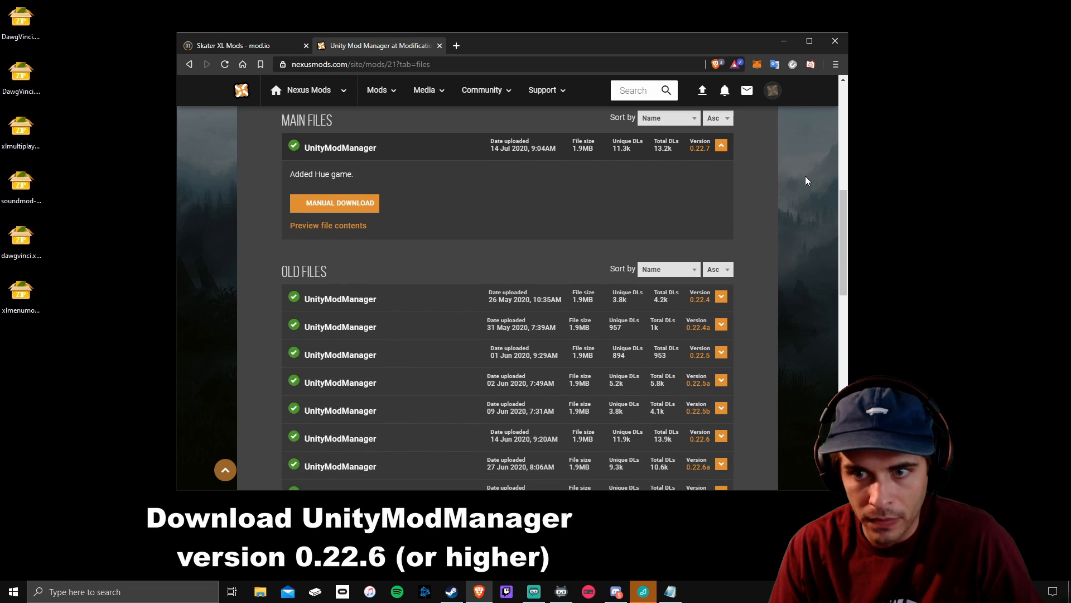
{"action": "mouse_move", "coordinate": [763, 261]}
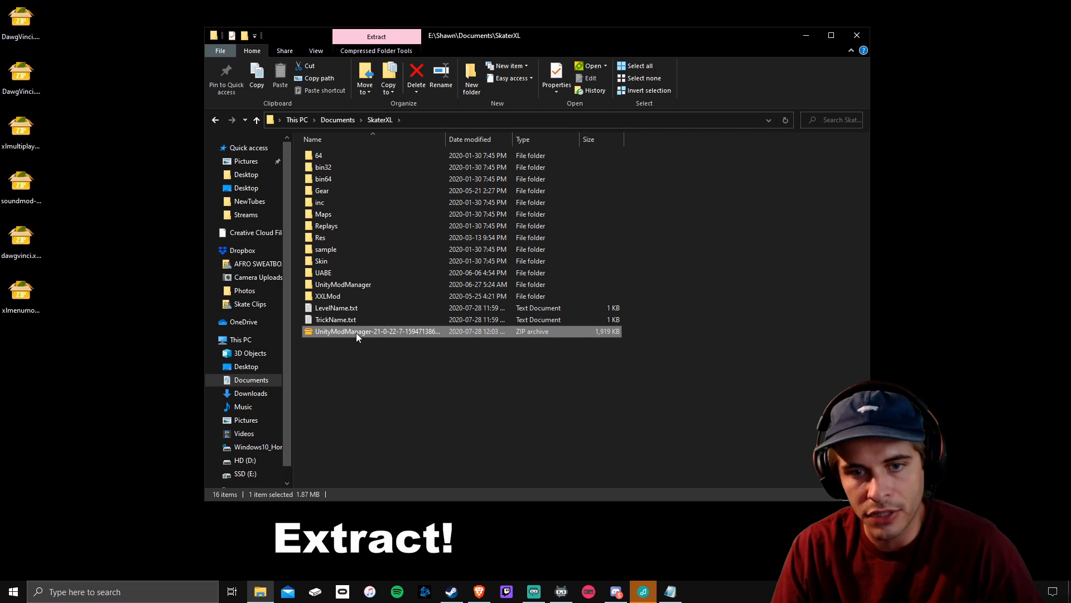
Step: Dismiss the zip archive menu, open the UnityModManager folder and run UnityModManager.exe
{"action": "right_click", "coordinate": [375, 331]}
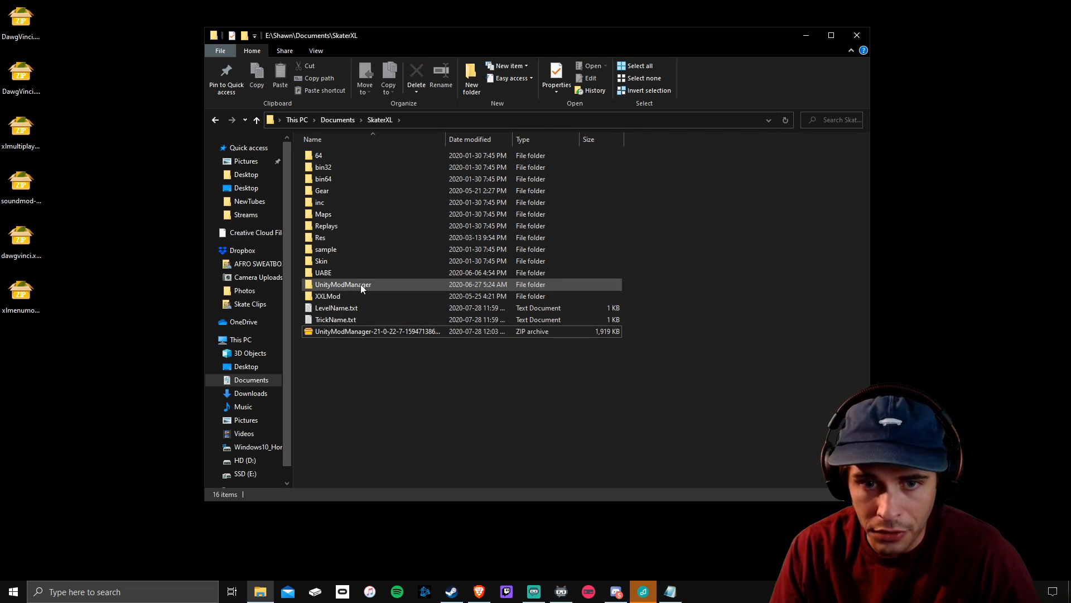
{"action": "left_click", "coordinate": [342, 284]}
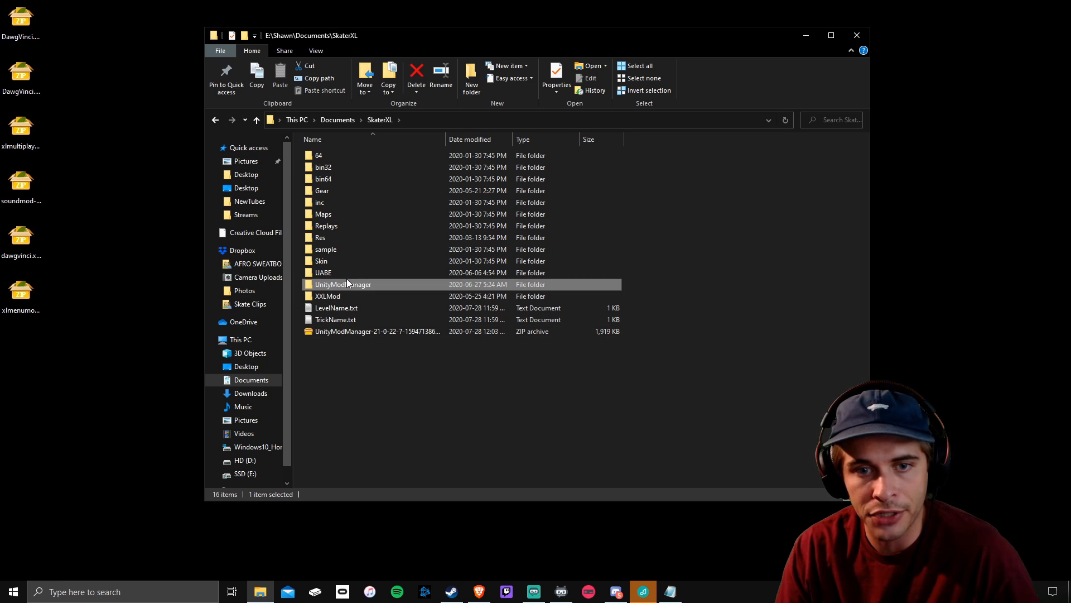
{"action": "double_click", "coordinate": [343, 284]}
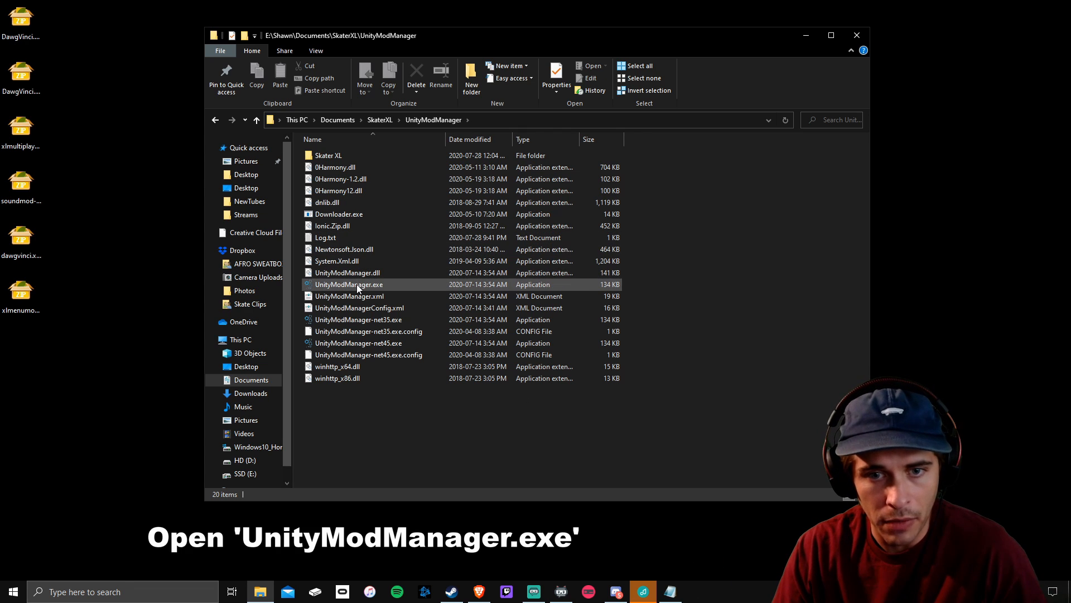
{"action": "double_click", "coordinate": [349, 284]}
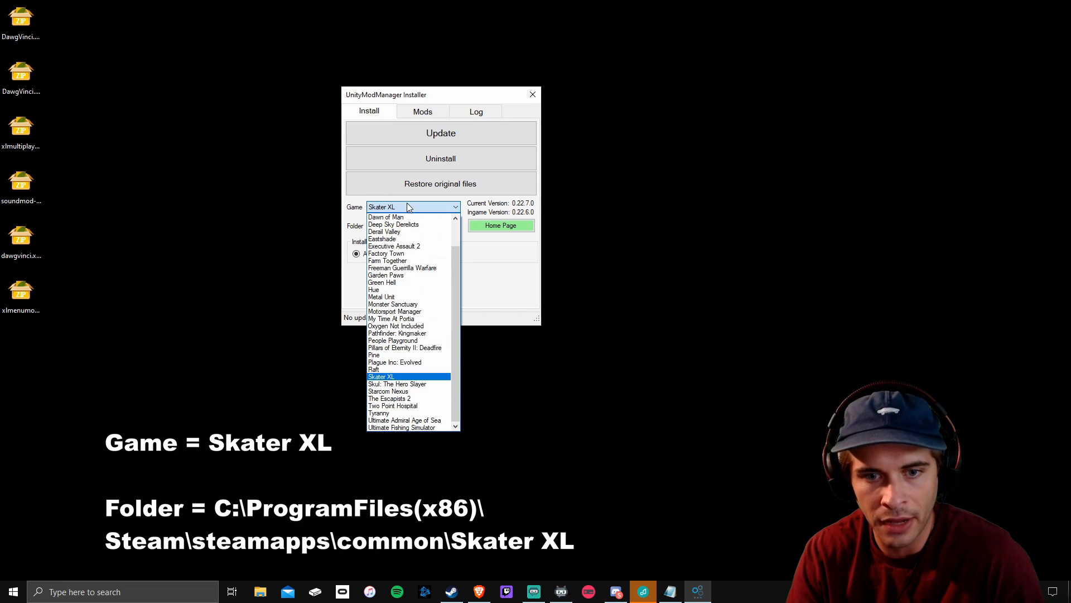
Step: Select Skater XL, set its folder to steamapps\common\Skater XL, and view the Mods tab
{"action": "left_click", "coordinate": [381, 377]}
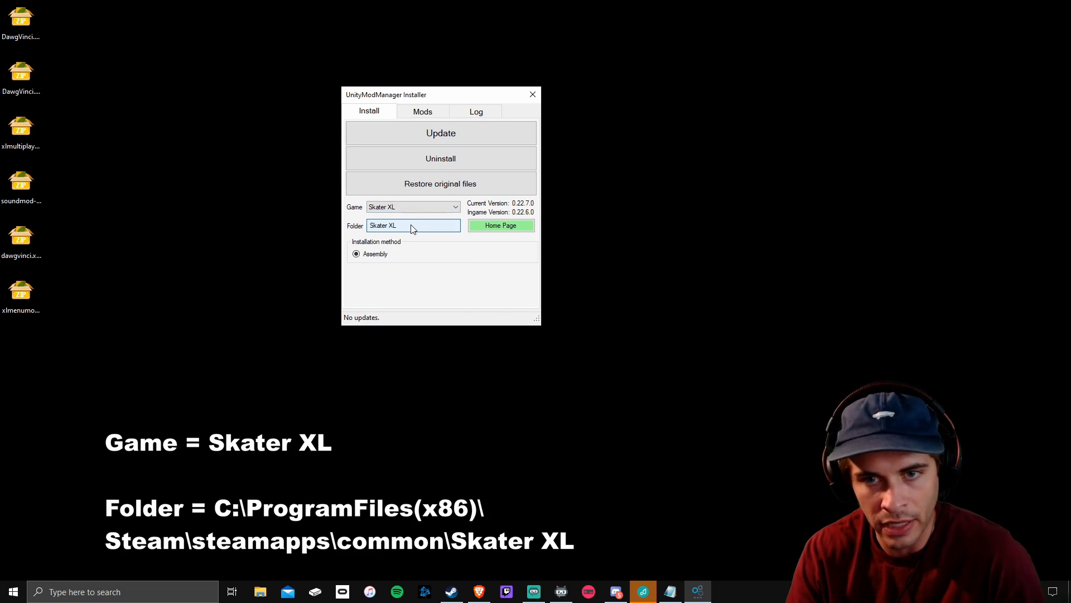
{"action": "left_click", "coordinate": [412, 226]}
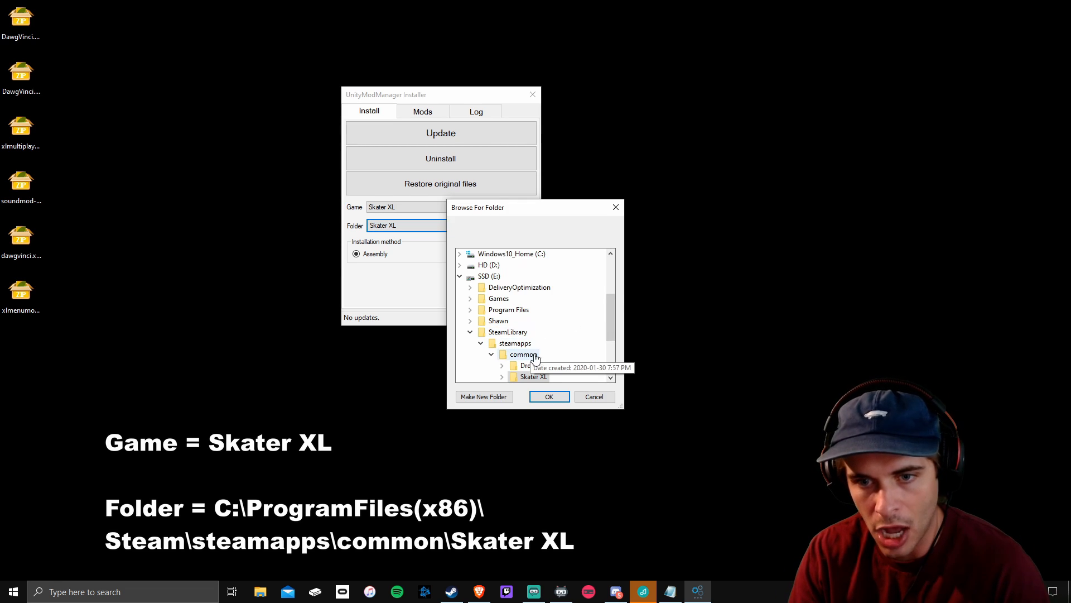
{"action": "left_click", "coordinate": [532, 308]}
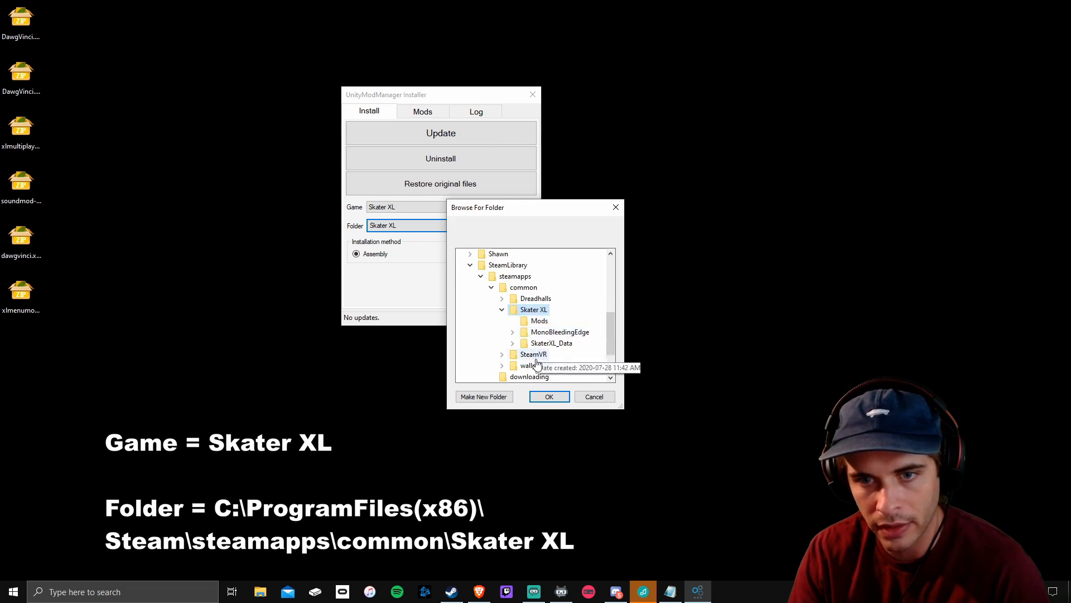
{"action": "left_click", "coordinate": [548, 396]}
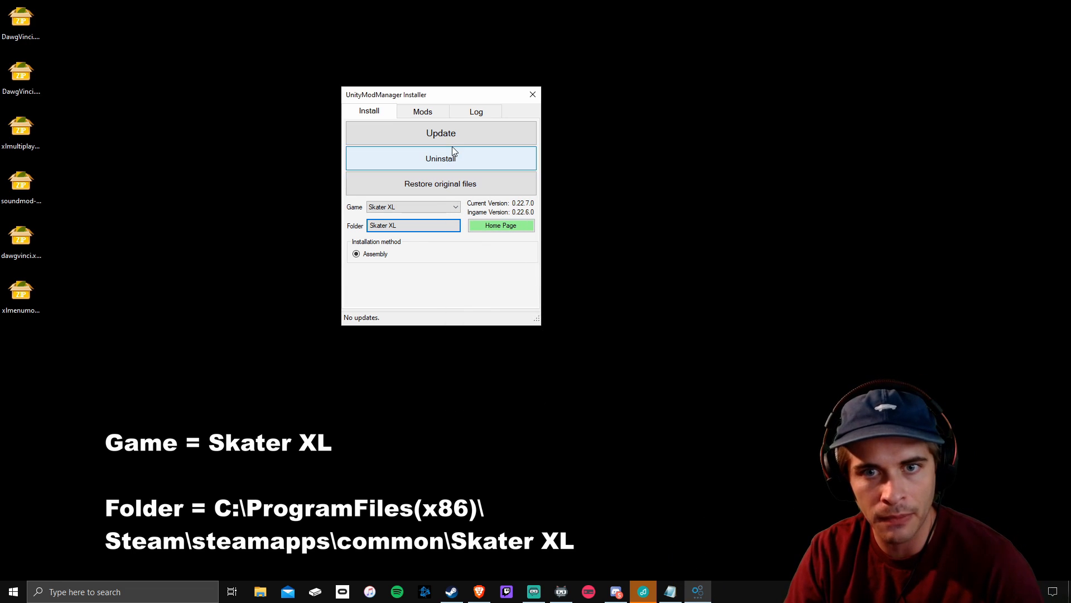
{"action": "left_click", "coordinate": [422, 111]}
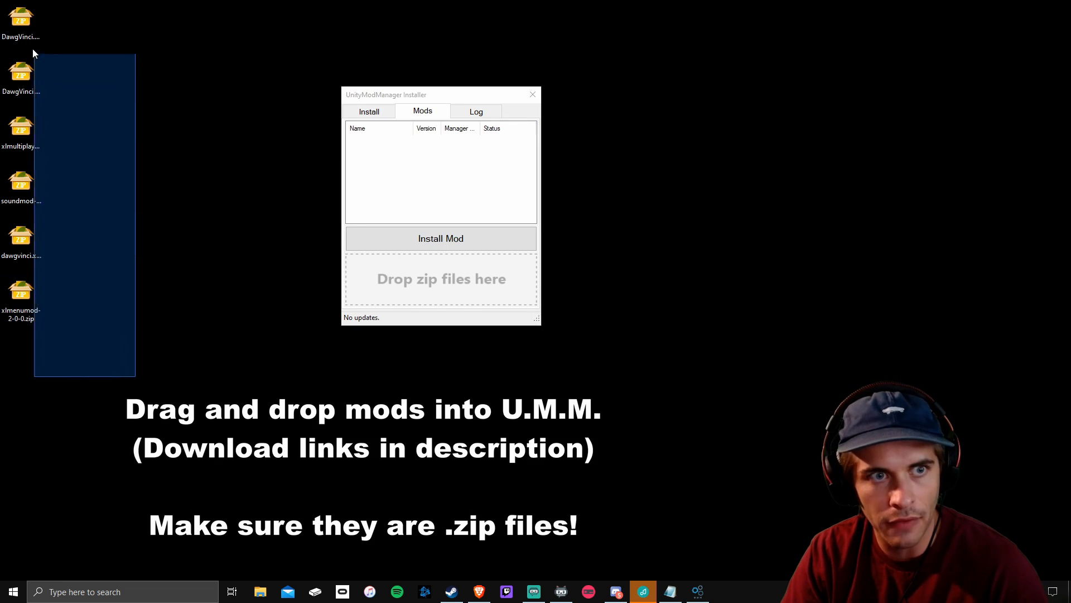
{"action": "mouse_move", "coordinate": [21, 21]}
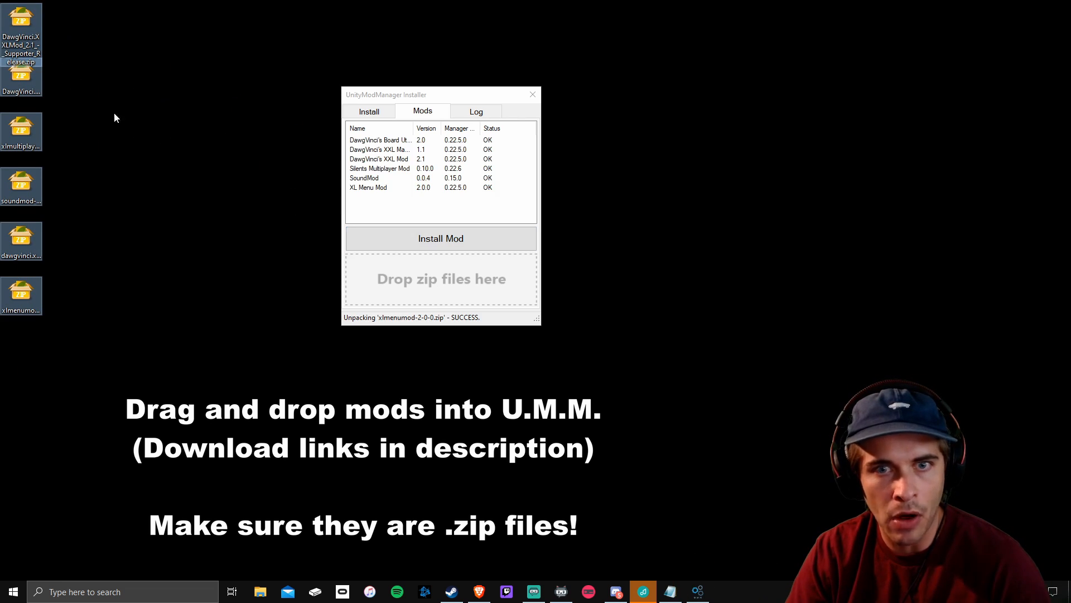
Step: Go back to the Install tab once the six mod zips are listed OK
{"action": "left_click", "coordinate": [368, 112]}
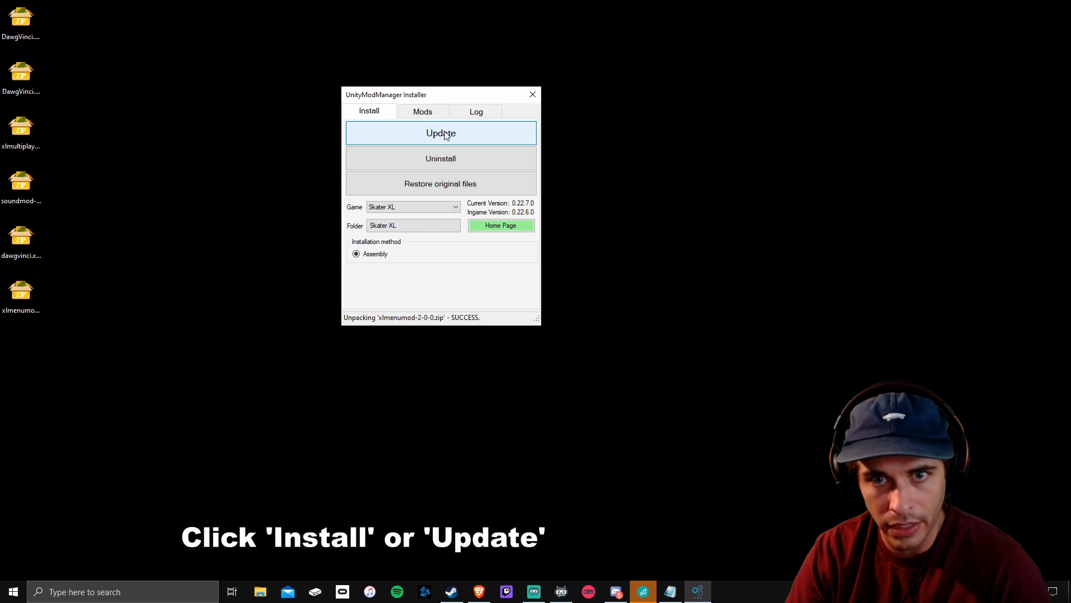
{"action": "mouse_move", "coordinate": [500, 144]}
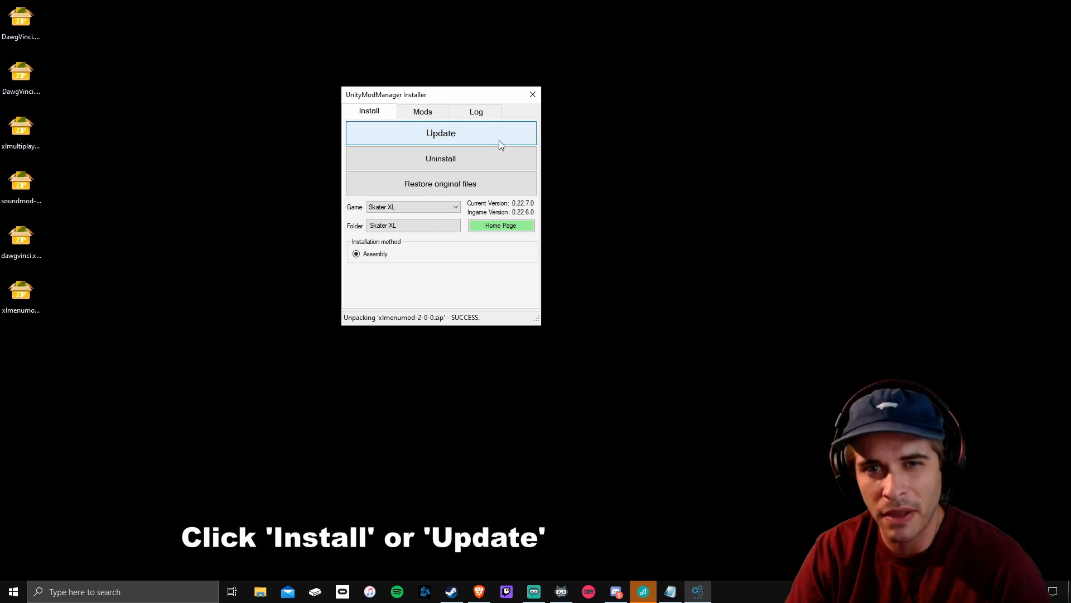
Step: Update the mod manager to 0.22.7.0 and confirm the six mods show OK
{"action": "left_click", "coordinate": [440, 133]}
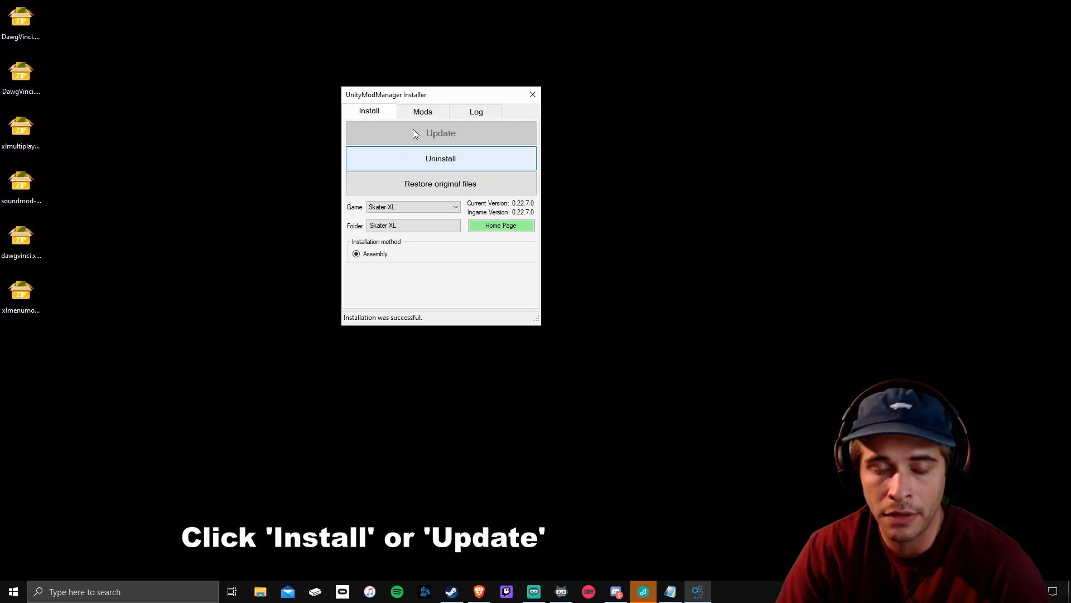
{"action": "left_click", "coordinate": [422, 111]}
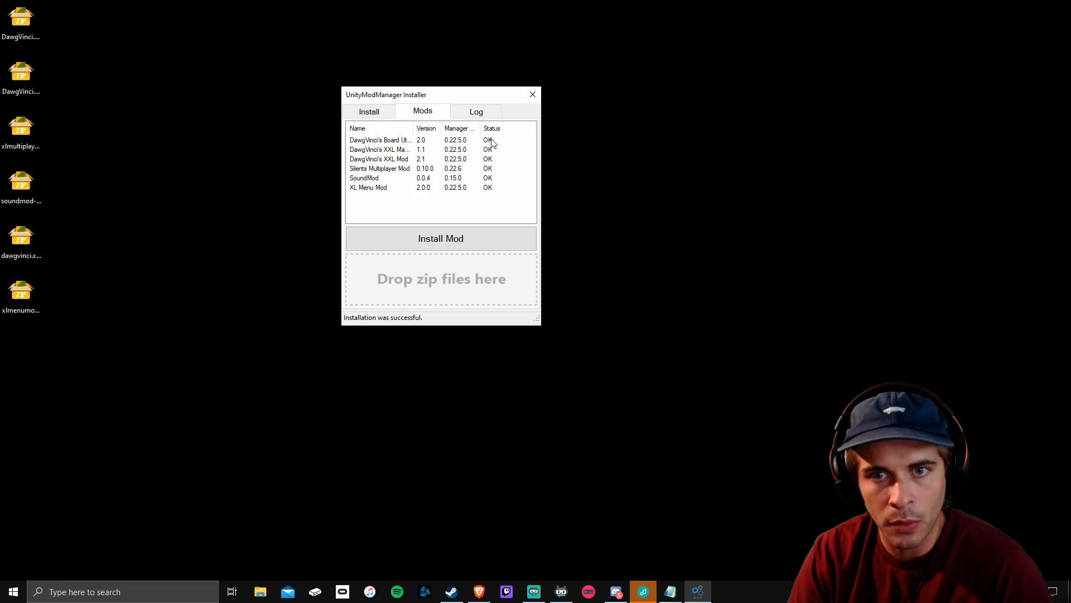
{"action": "left_click", "coordinate": [380, 140]}
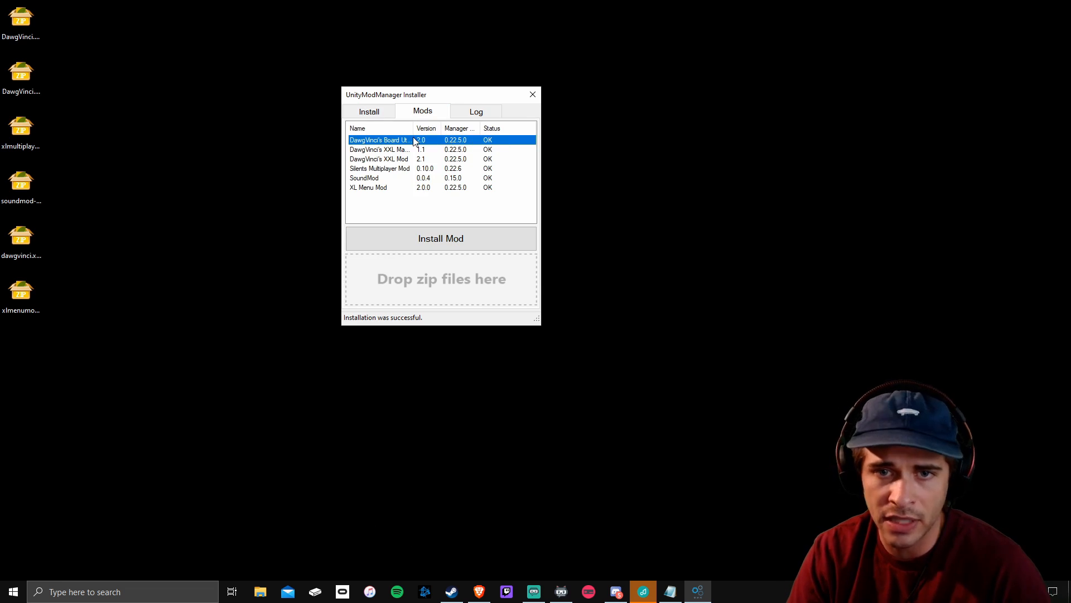
{"action": "right_click", "coordinate": [380, 139]}
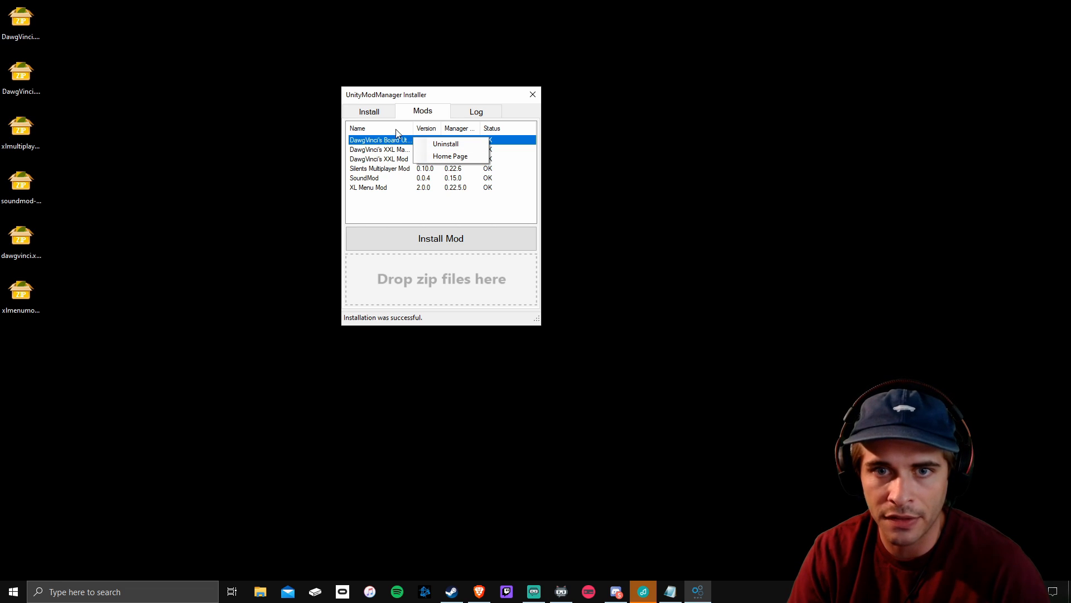
{"action": "left_click", "coordinate": [380, 168]}
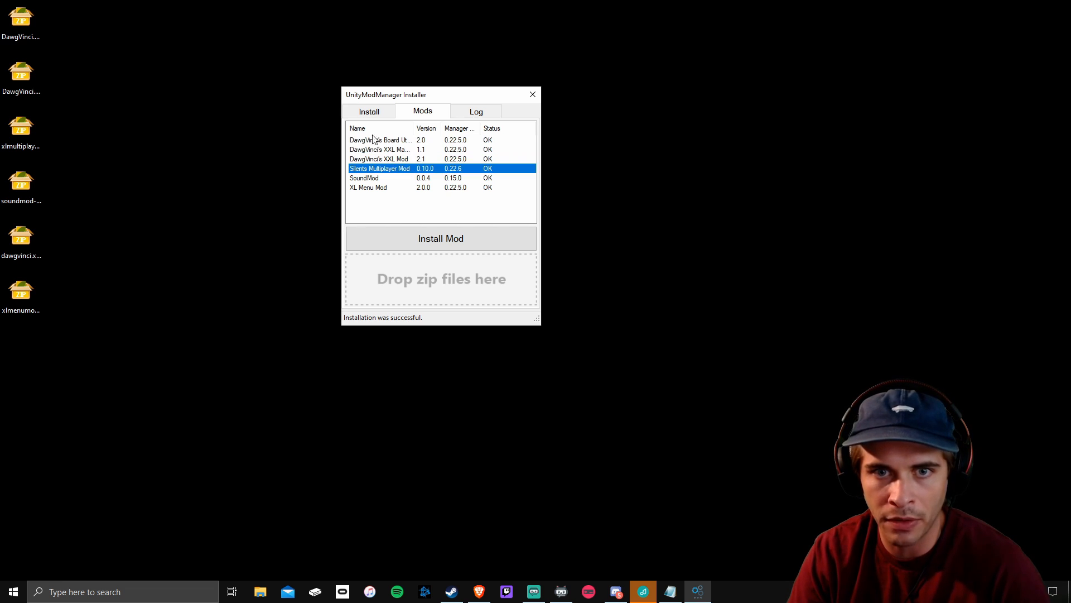
{"action": "right_click", "coordinate": [365, 177]}
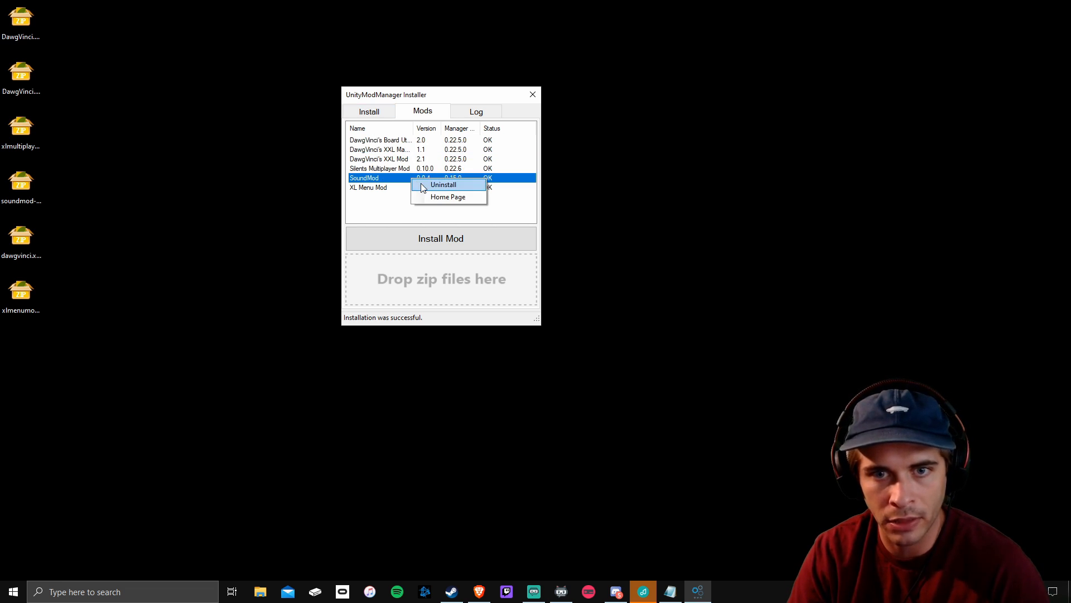